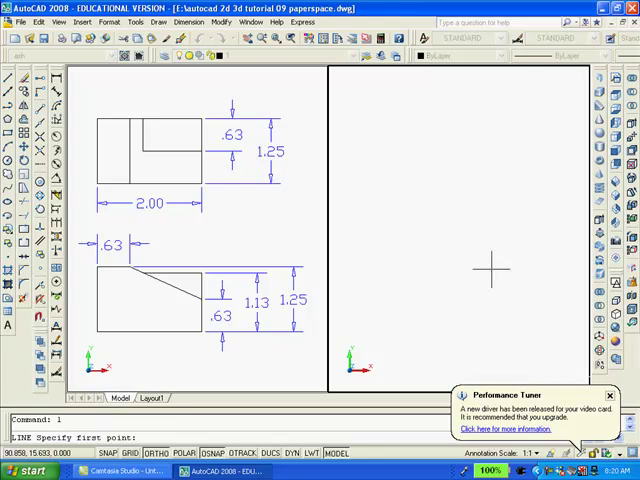
mouse_move(357, 178)
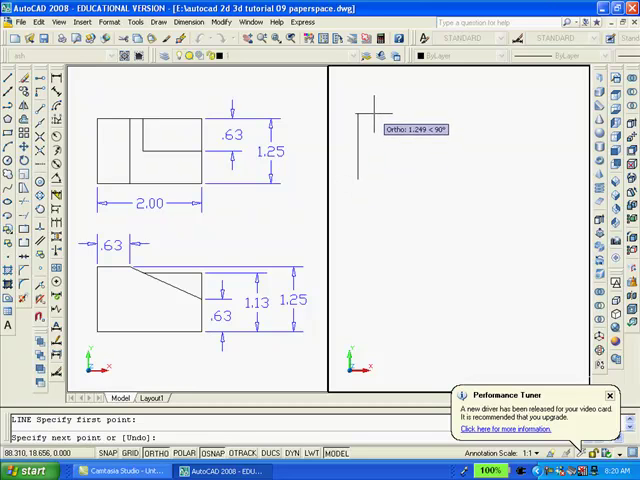
mouse_move(375, 108)
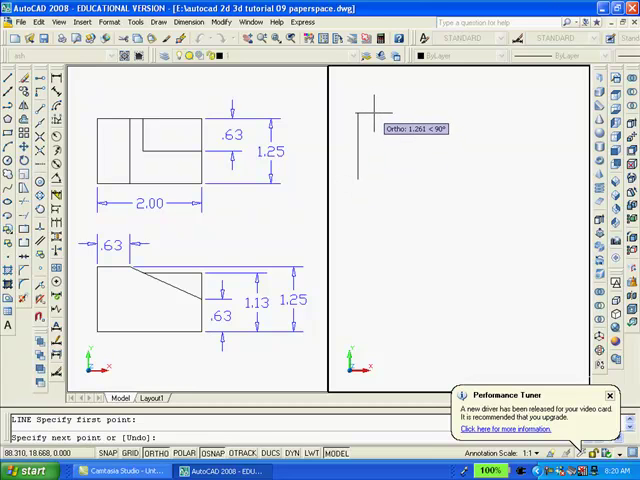
Draw the top view outline with 1.25 and 2 lengths and begin the front view
type("1.2")
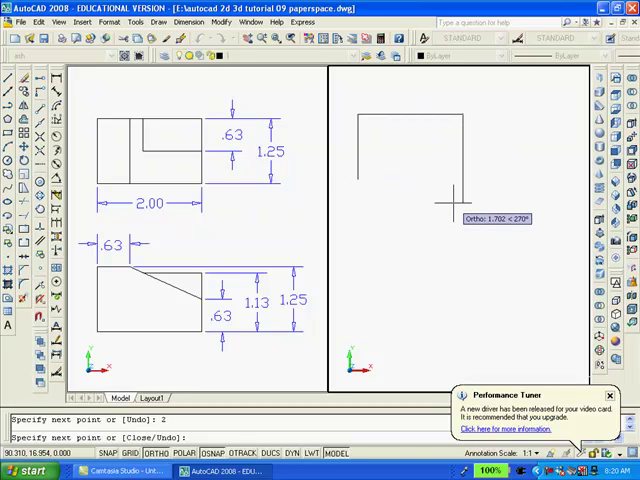
type("1.2")
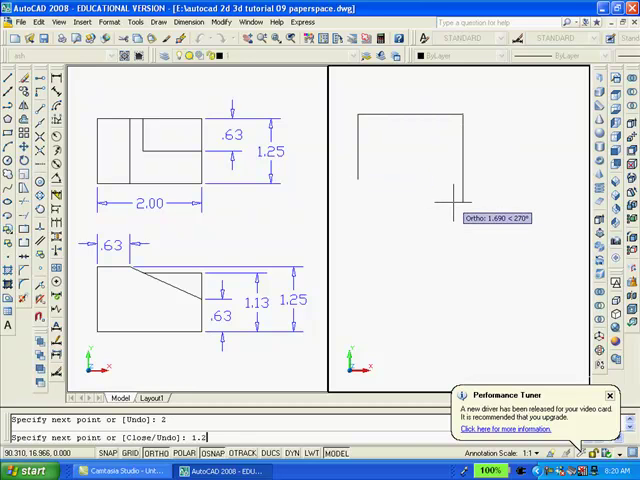
type("1.25")
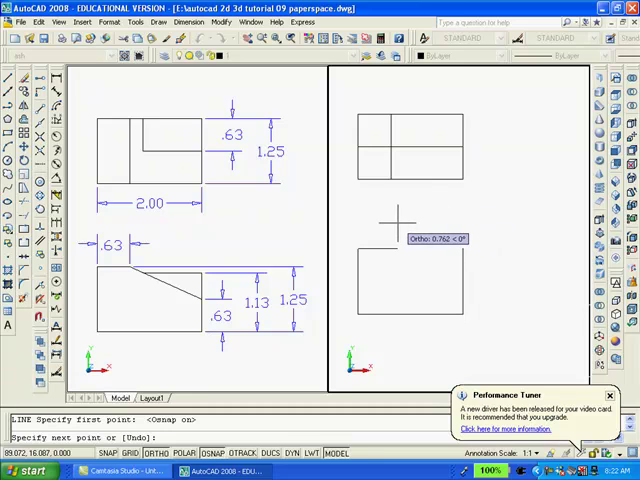
mouse_move(395, 220)
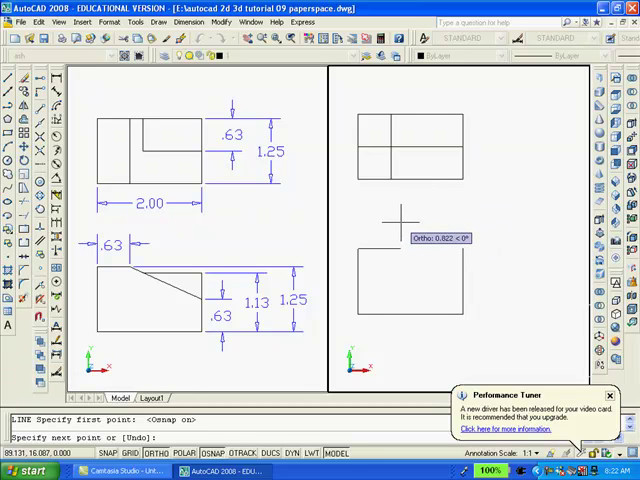
Close the front view with a .6 edge and sloped top, then offset 1.13
type(".6")
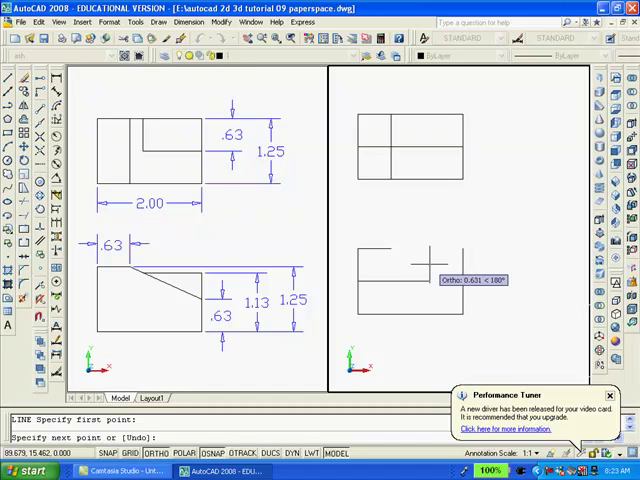
left_click(435, 290)
type("1")
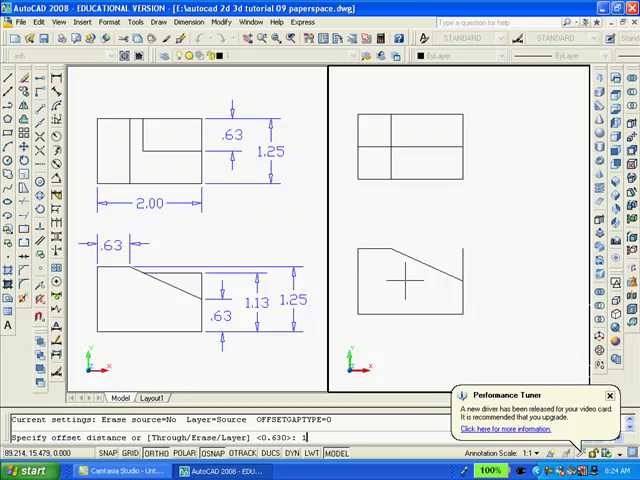
type(".13")
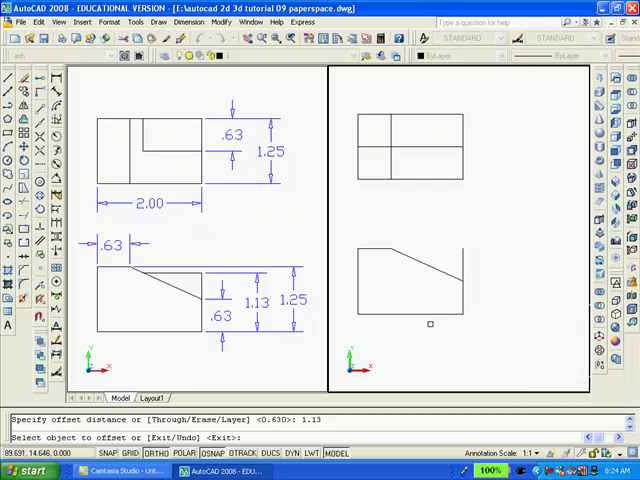
Offset the bottom edge up 1.13, trim past the slanted edge, and start another line
left_click(430, 323)
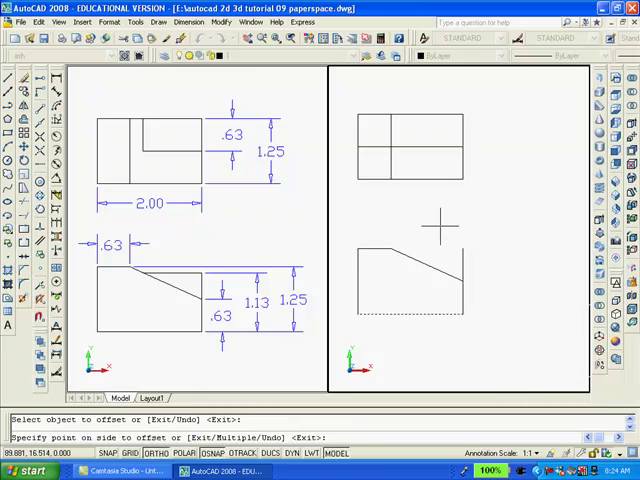
left_click(438, 226)
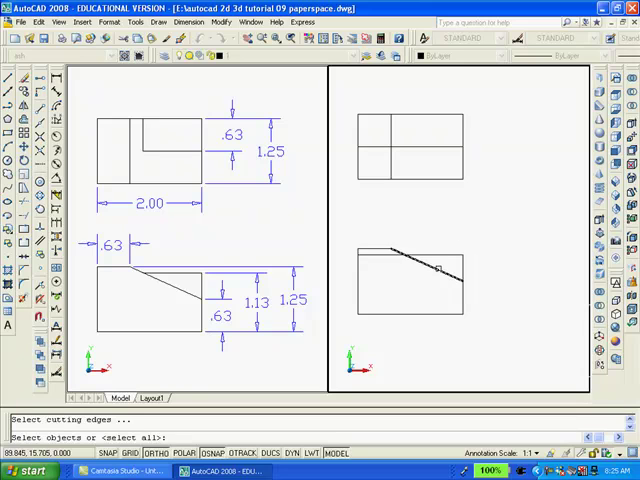
left_click(430, 268)
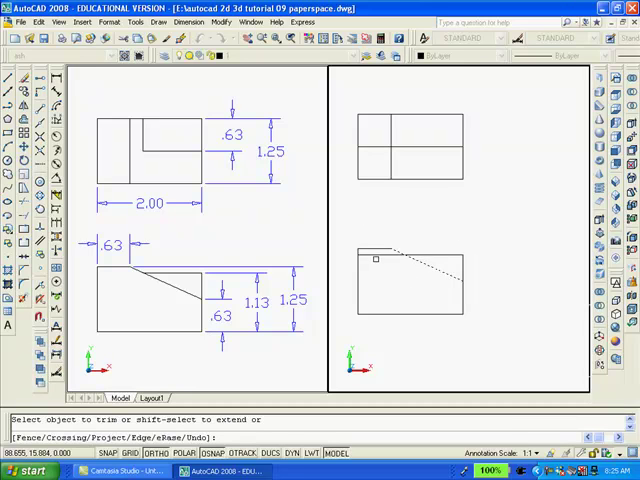
left_click(388, 278)
type("l")
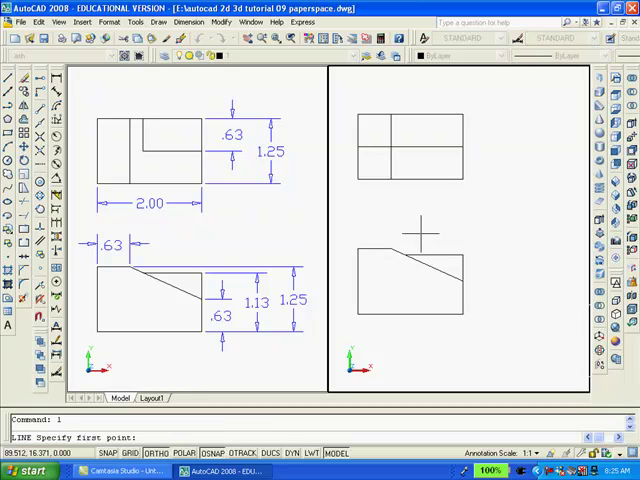
left_click(413, 240)
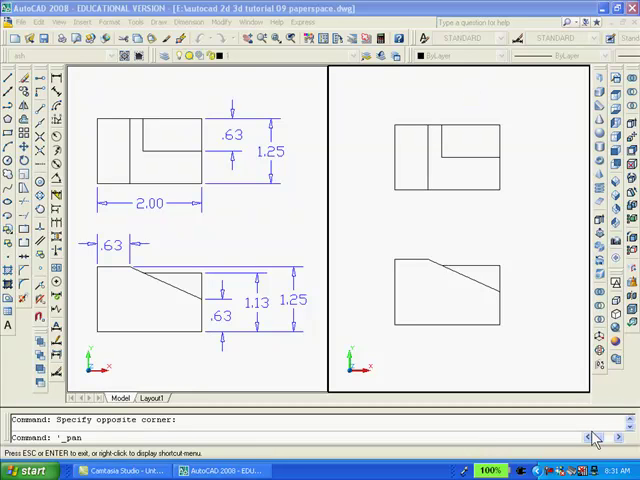
mouse_move(592, 435)
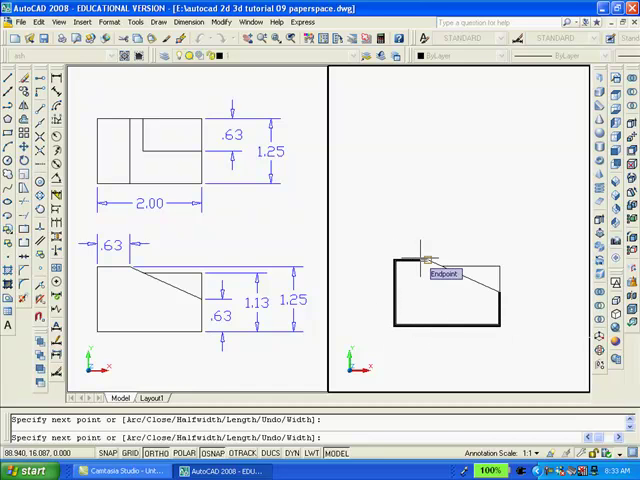
Close the traced polyline outline of the front view profile
type("c")
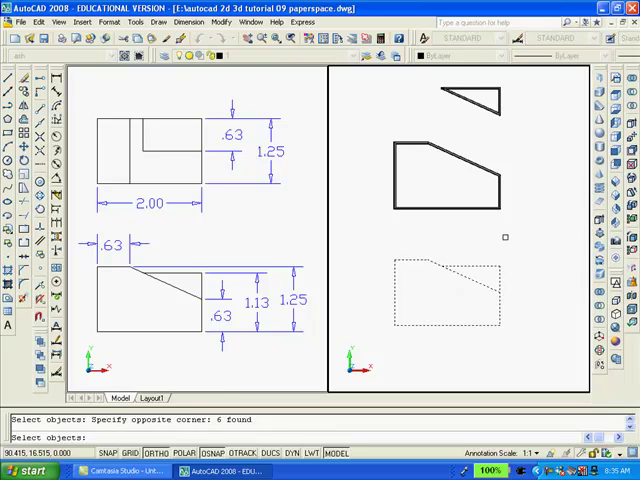
Erase the original lines, extrude the profile 1.25 and the triangle .63
key("Escape")
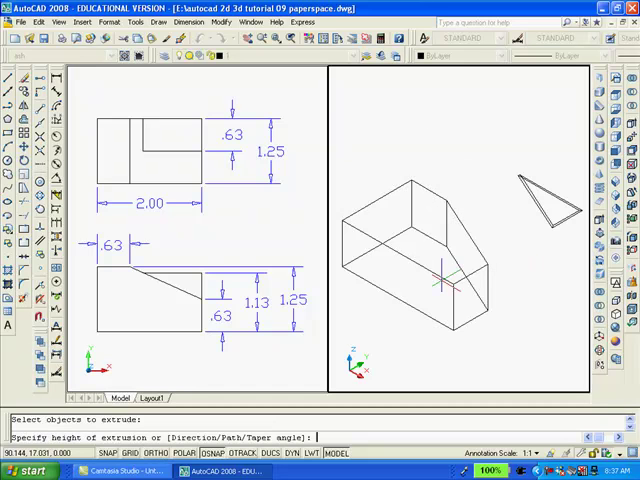
type("1.25")
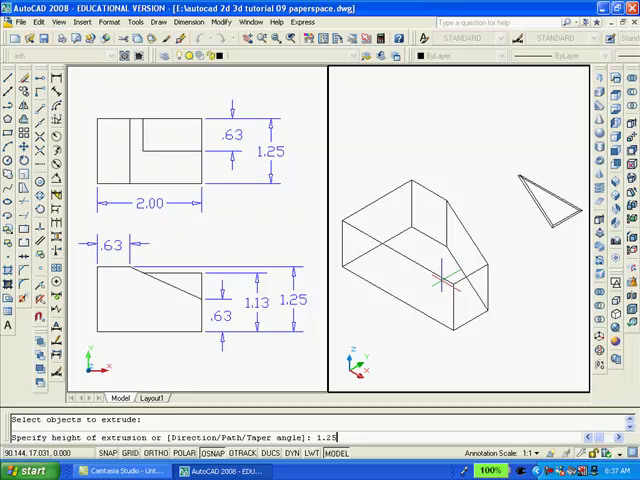
key("Return")
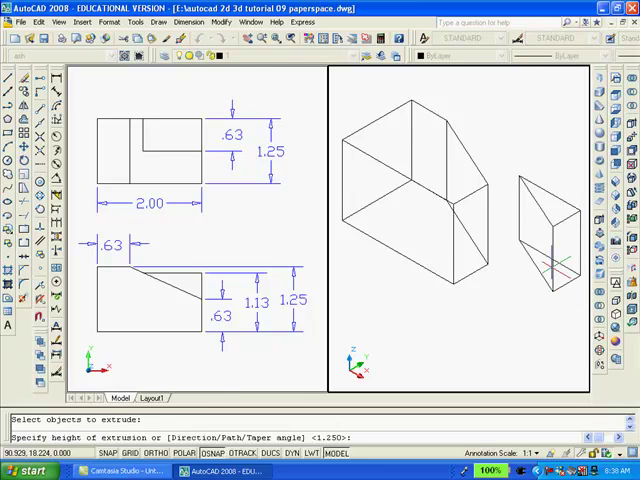
type(".63")
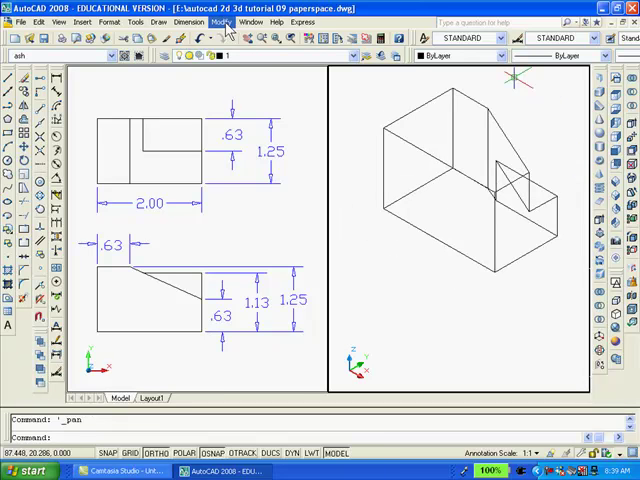
left_click(222, 21)
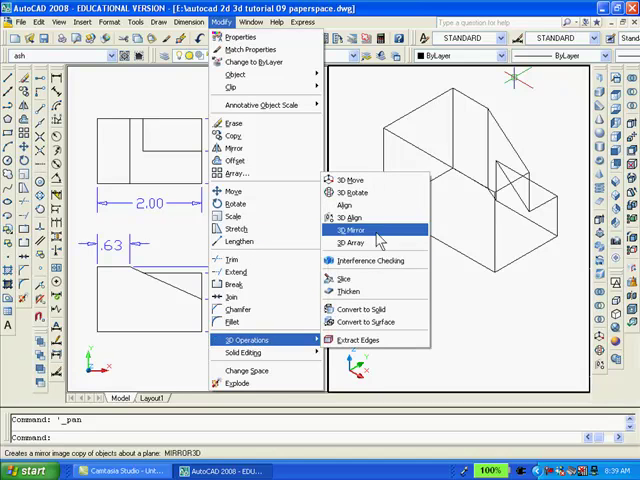
3D-rotate the combined solid 90 degrees
left_click(351, 230)
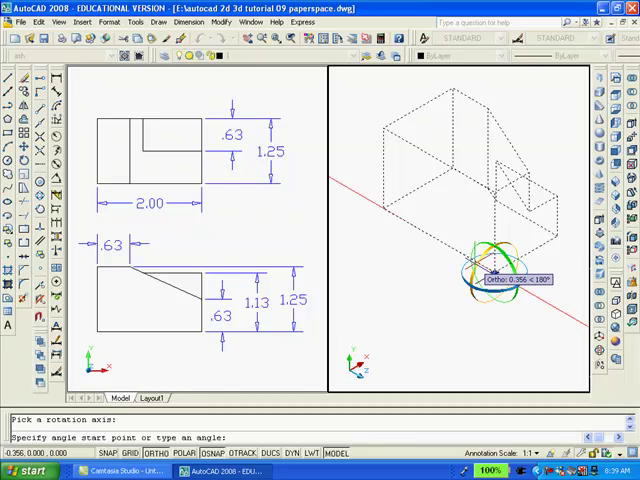
type("90")
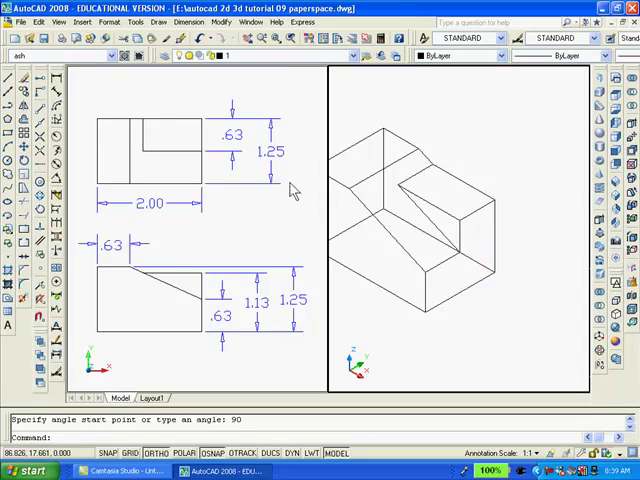
mouse_move(275, 40)
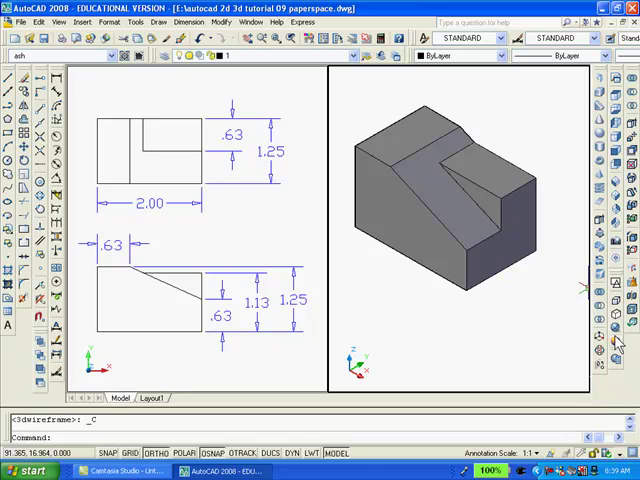
Select the shaded 3D solid
left_click(445, 200)
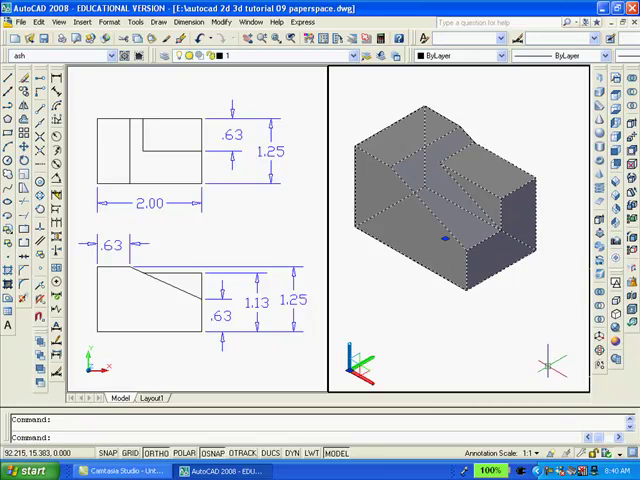
mouse_move(487, 320)
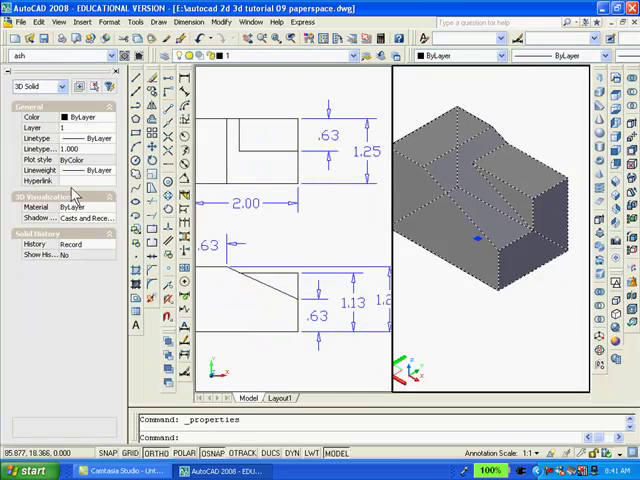
Open the solid's Layer dropdown in the Properties palette
left_click(50, 127)
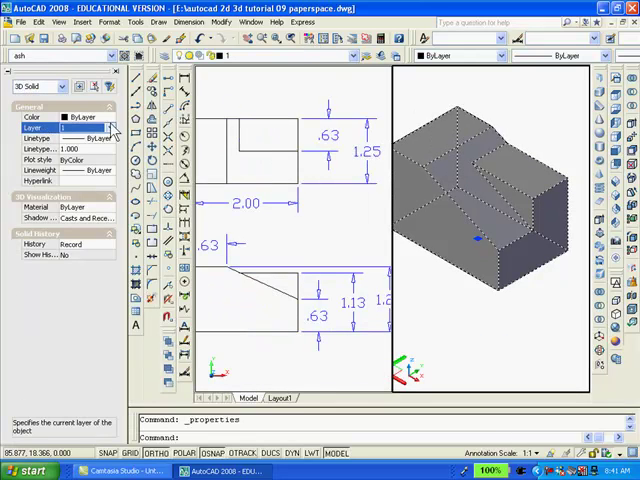
left_click(112, 126)
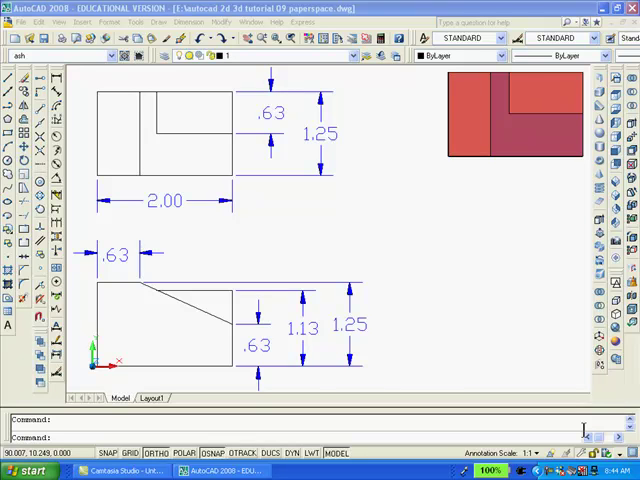
Switch to the Layout1 paper space sheet
left_click(150, 398)
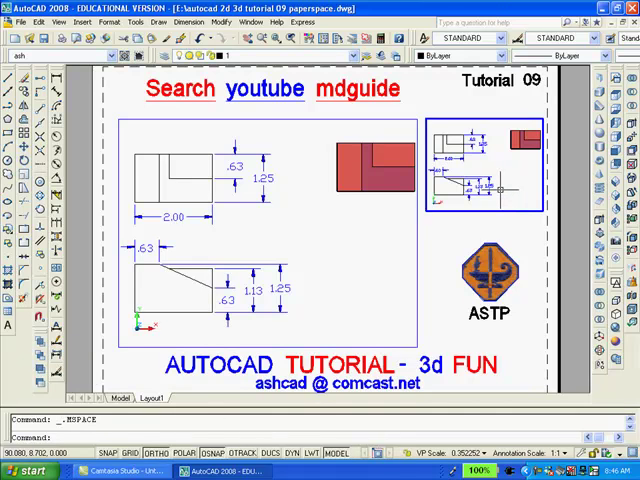
mouse_move(508, 188)
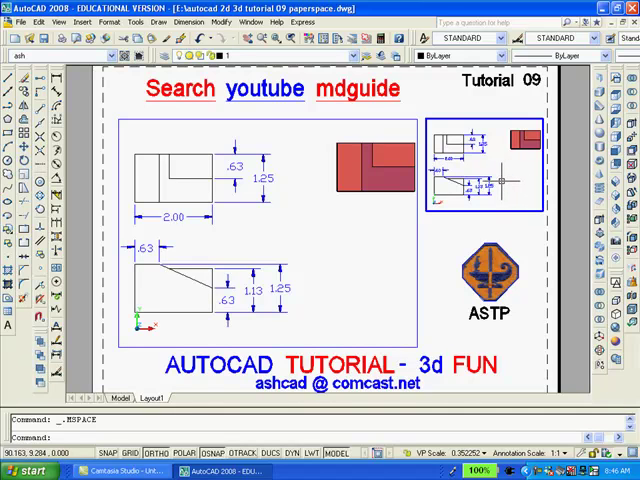
mouse_move(500, 182)
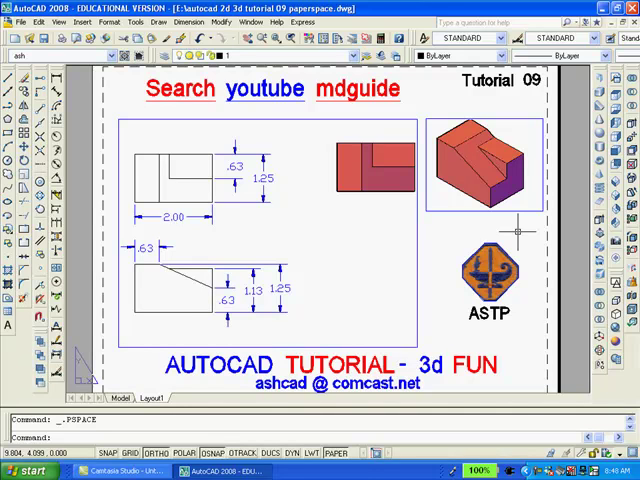
mouse_move(520, 217)
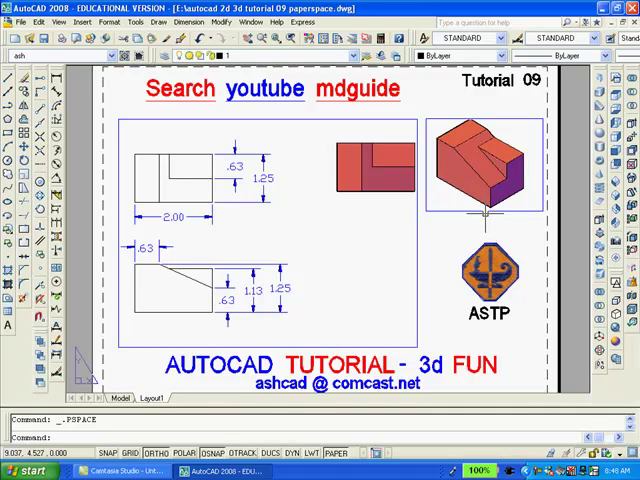
Select the small viewport's border after setting its isometric view
left_click(483, 210)
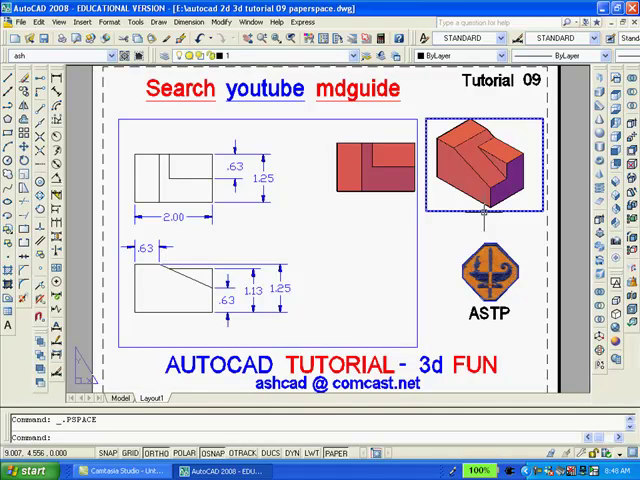
mouse_move(484, 212)
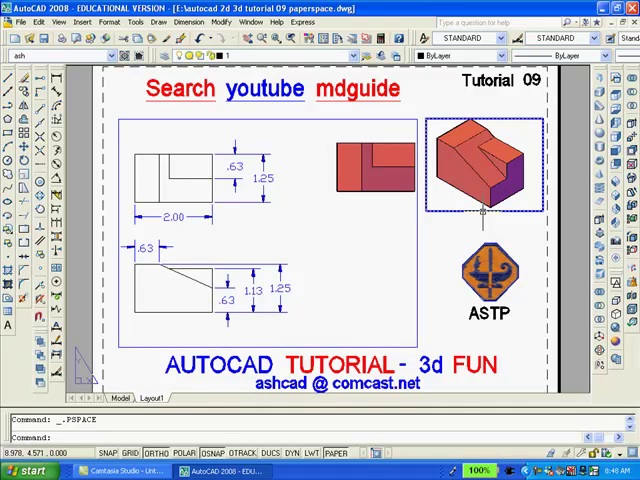
mouse_move(455, 200)
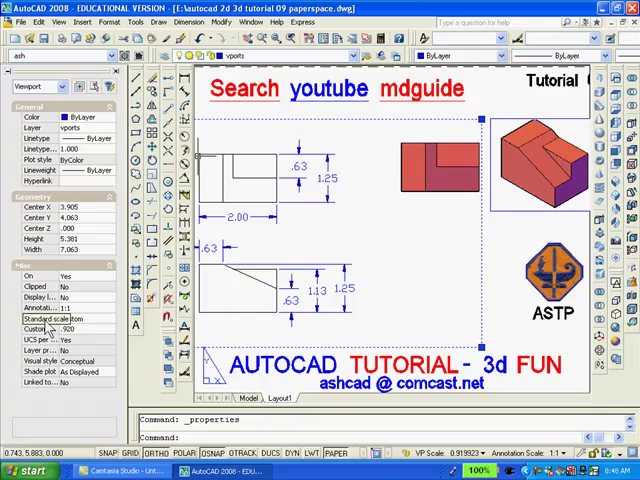
Pick a new standard scale for the large viewport in Properties
left_click(50, 318)
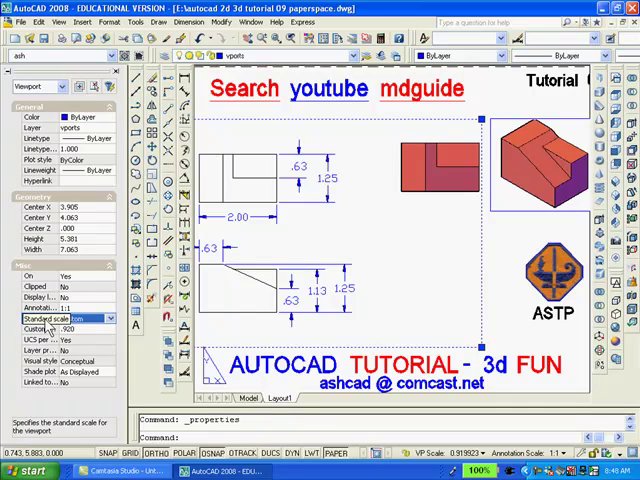
left_click(75, 317)
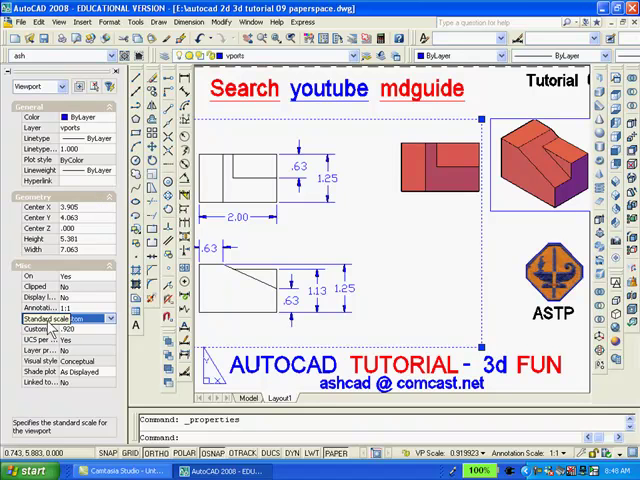
left_click(108, 318)
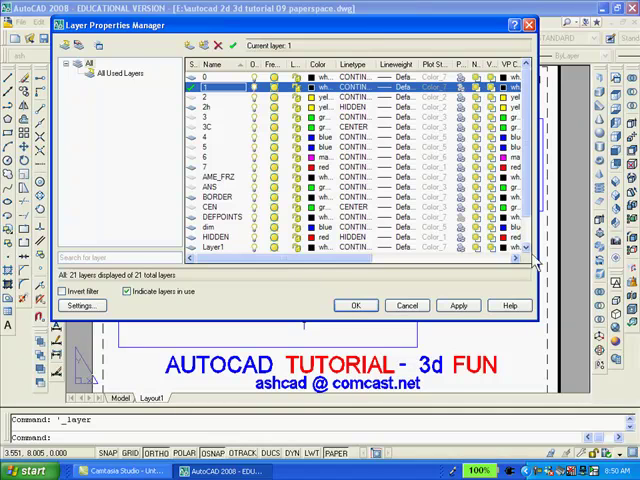
Freeze the vports layer in the layer manager and confirm to hide viewport borders
scroll("down", 3)
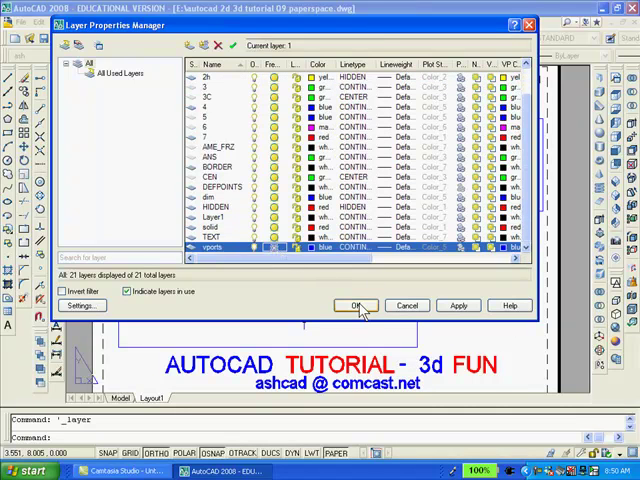
left_click(356, 305)
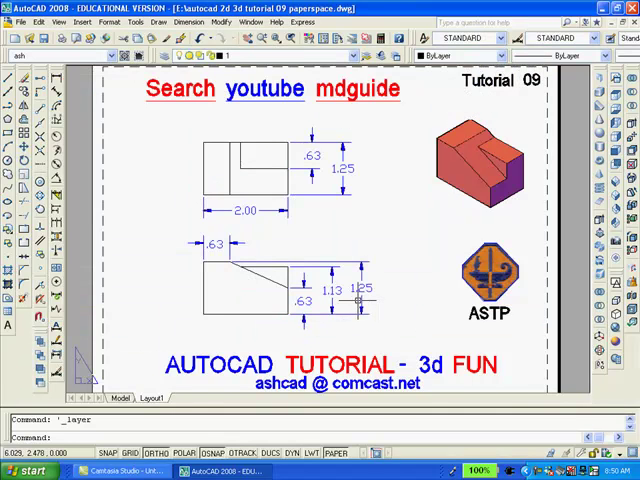